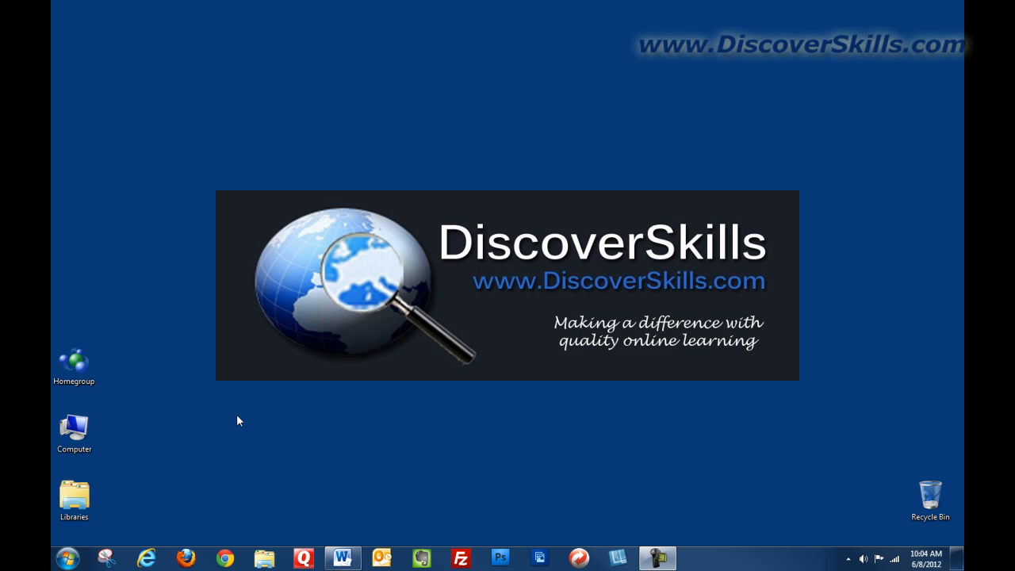
Open the Windows 7 Start menu from the taskbar
{"action": "left_click", "coordinate": [74, 558]}
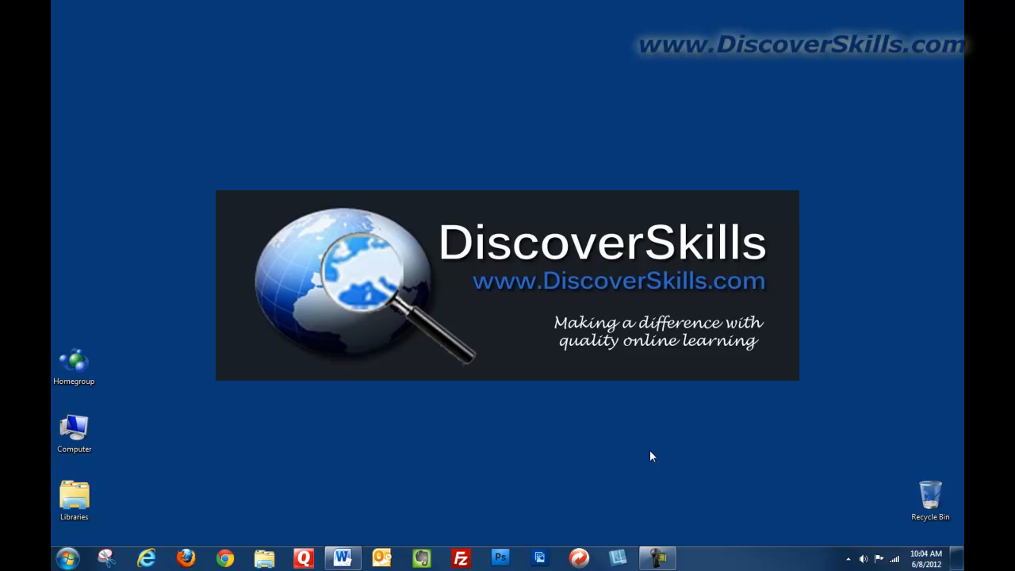
{"action": "left_click", "coordinate": [67, 558]}
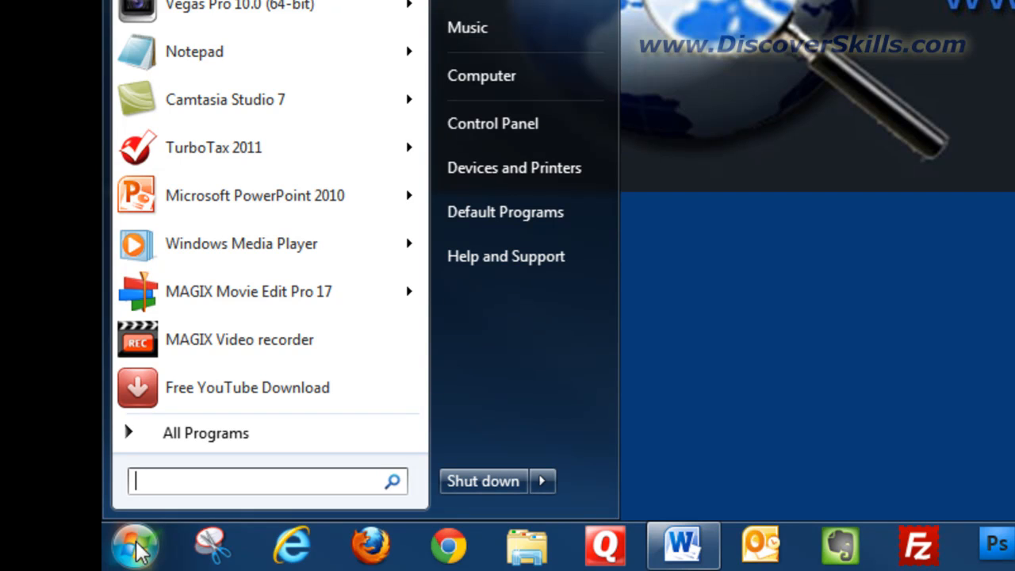
Expand All Programs and browse to the Games folder containing Solitaire
{"action": "left_click", "coordinate": [205, 433]}
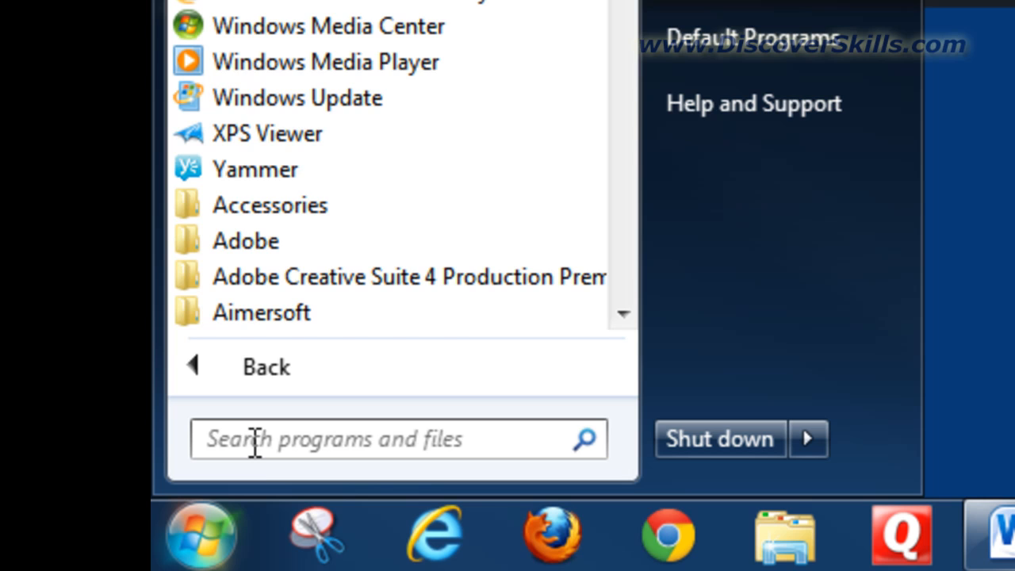
{"action": "type", "text": "Excel"}
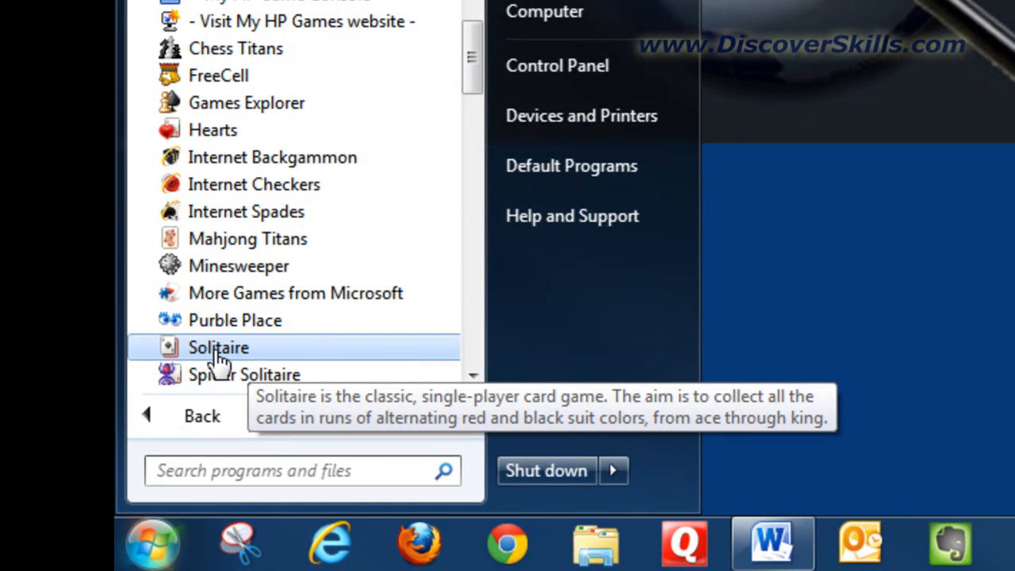
Send Solitaire to Desktop (create shortcut) from its right-click menu
{"action": "right_click", "coordinate": [218, 348]}
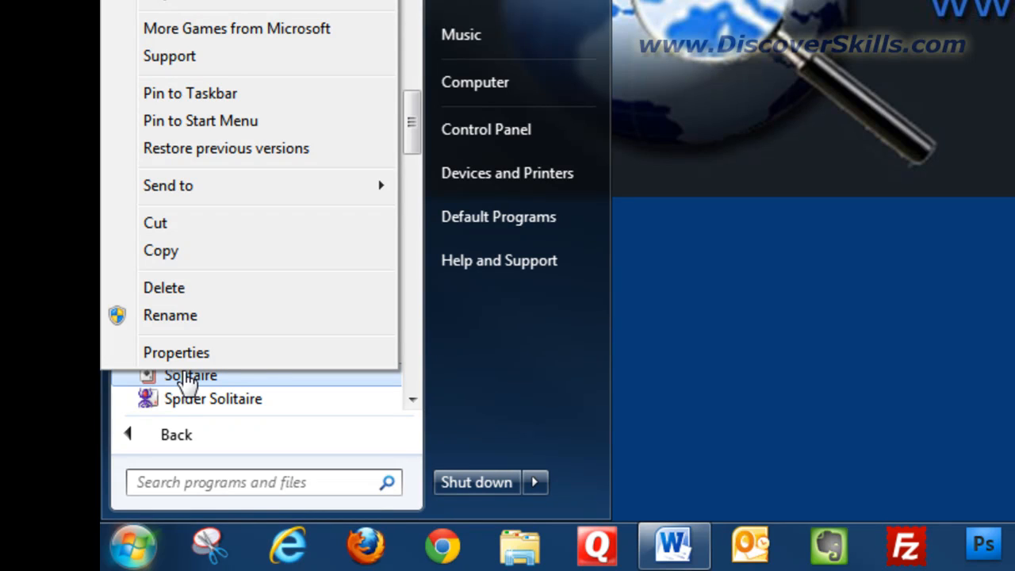
{"action": "left_click", "coordinate": [168, 184]}
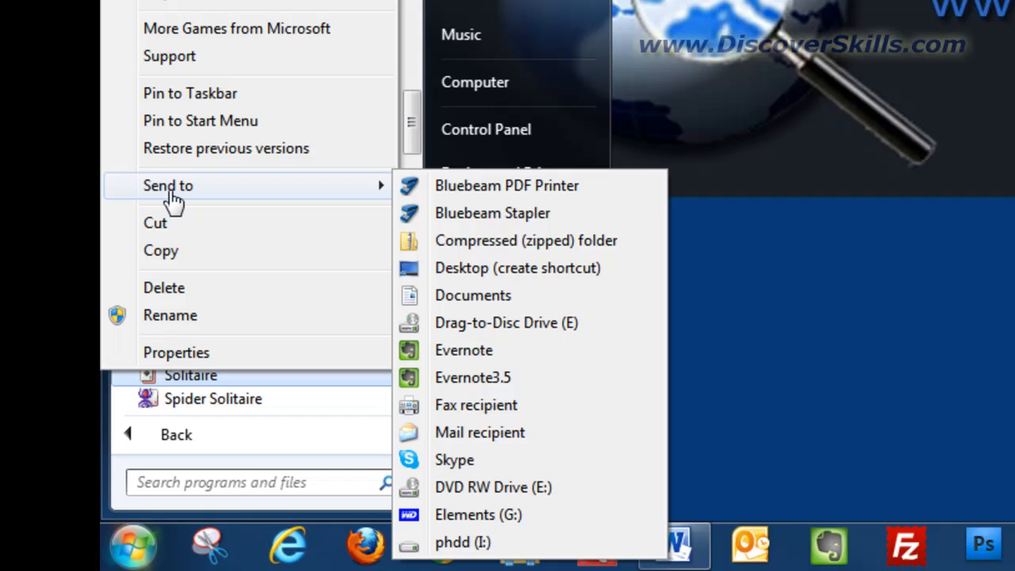
{"action": "mouse_move", "coordinate": [267, 198]}
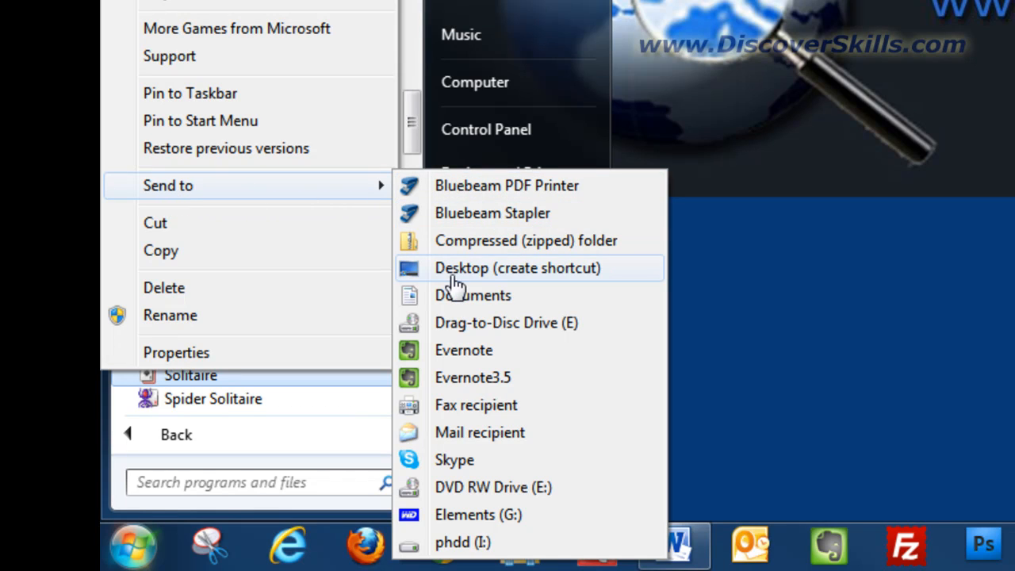
{"action": "mouse_move", "coordinate": [512, 282]}
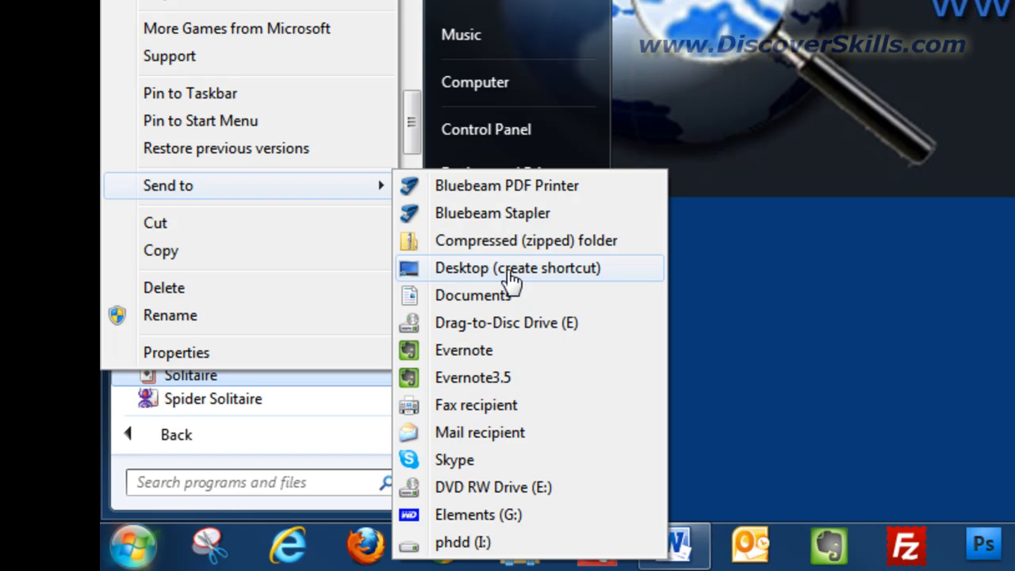
{"action": "left_click", "coordinate": [516, 268]}
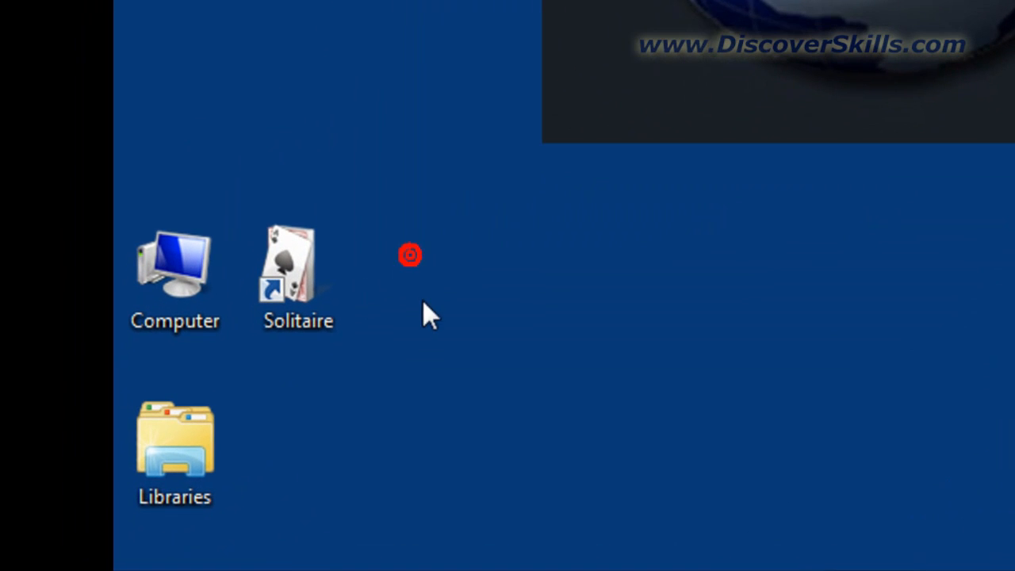
Drag the Solitaire shortcut right, away from the Computer icon
{"action": "left_click_drag", "start_coordinate": [297, 270], "coordinate": [420, 270]}
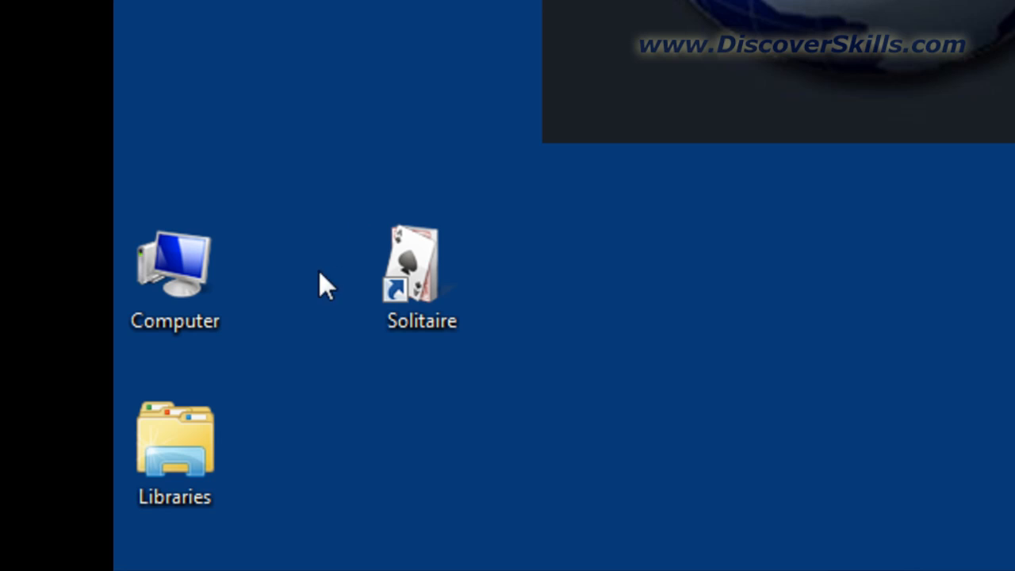
{"action": "left_click", "coordinate": [68, 559]}
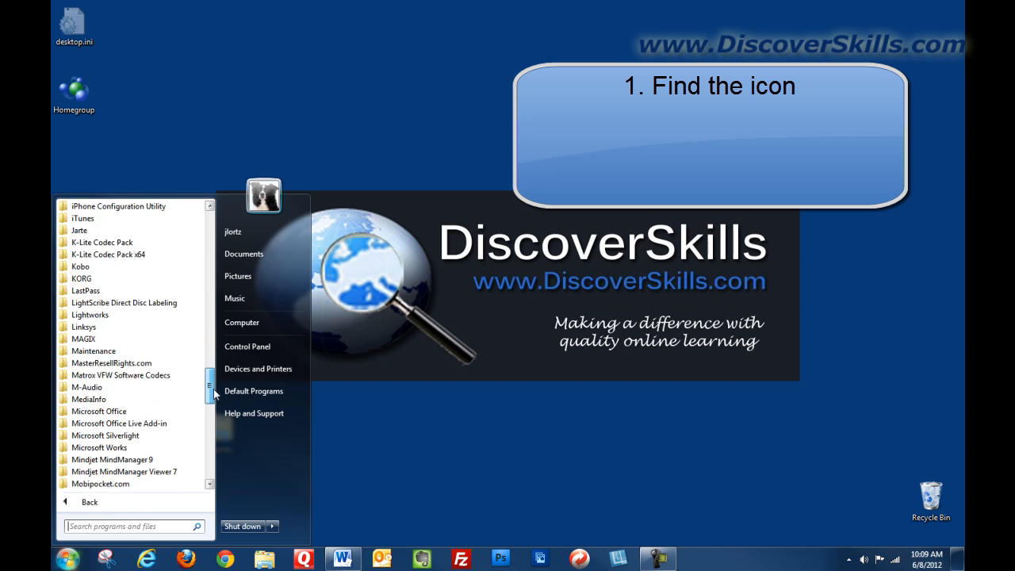